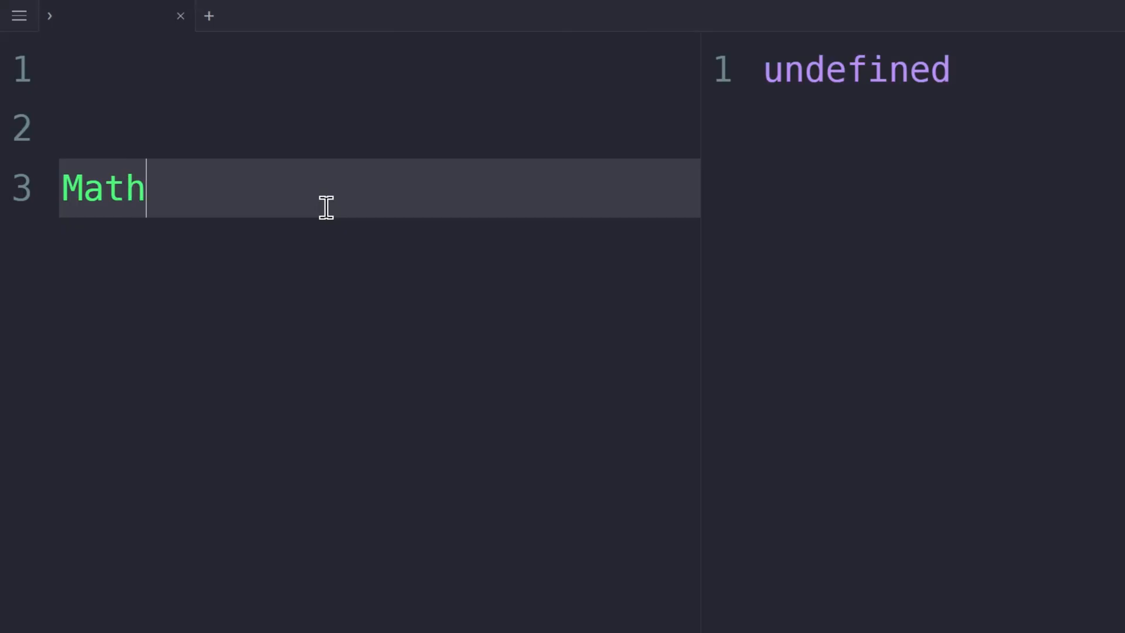
- Evaluate Math.random() on line 3 so a random decimal appears in the output pane
text(.random)
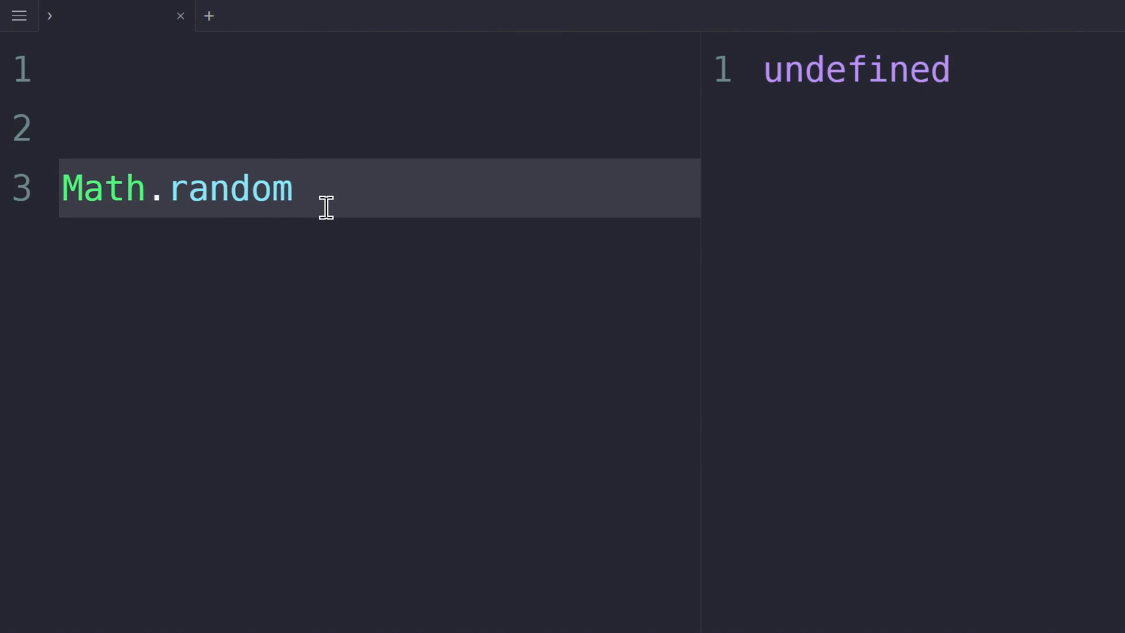
text(())
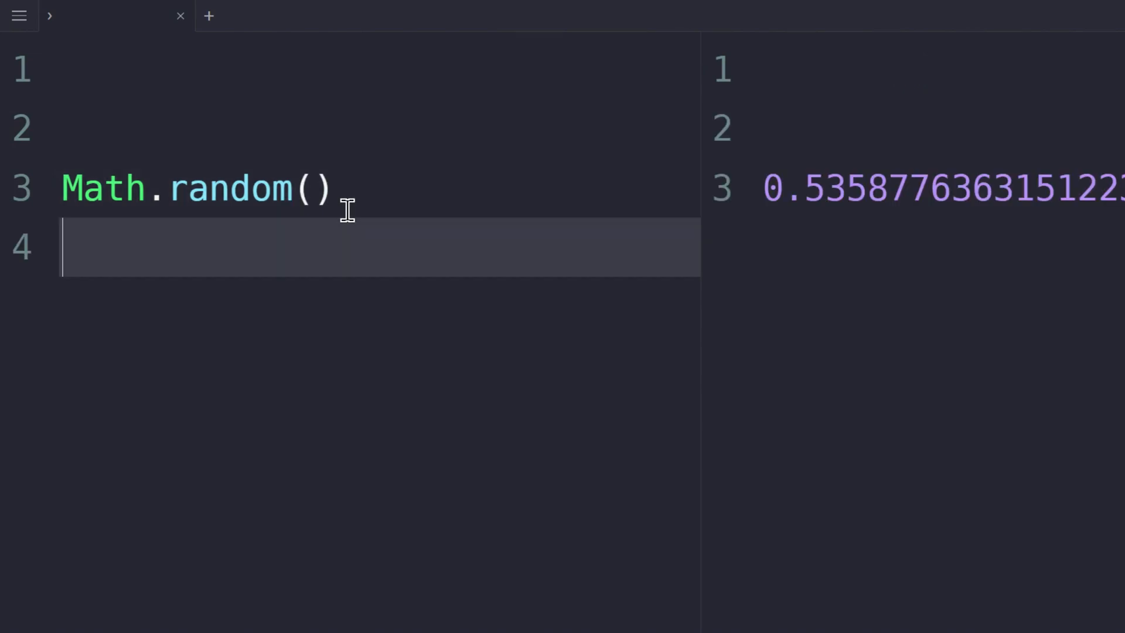
key(enter)
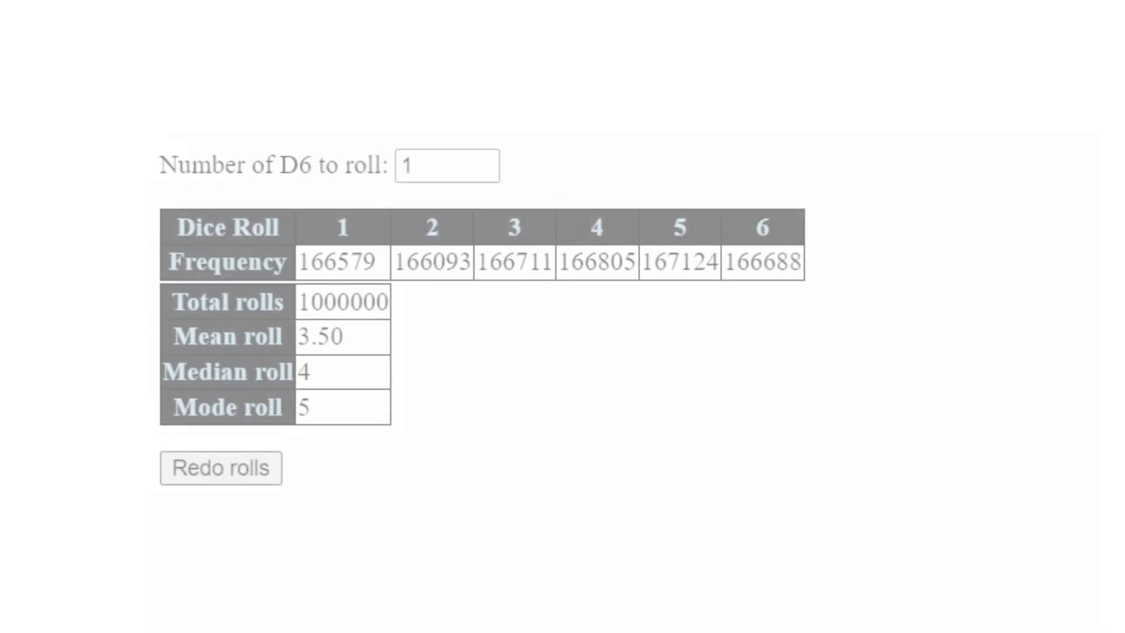
- Reroll the million D6 dice five times for fresh frequencies and mean, median, mode
click(221, 467)
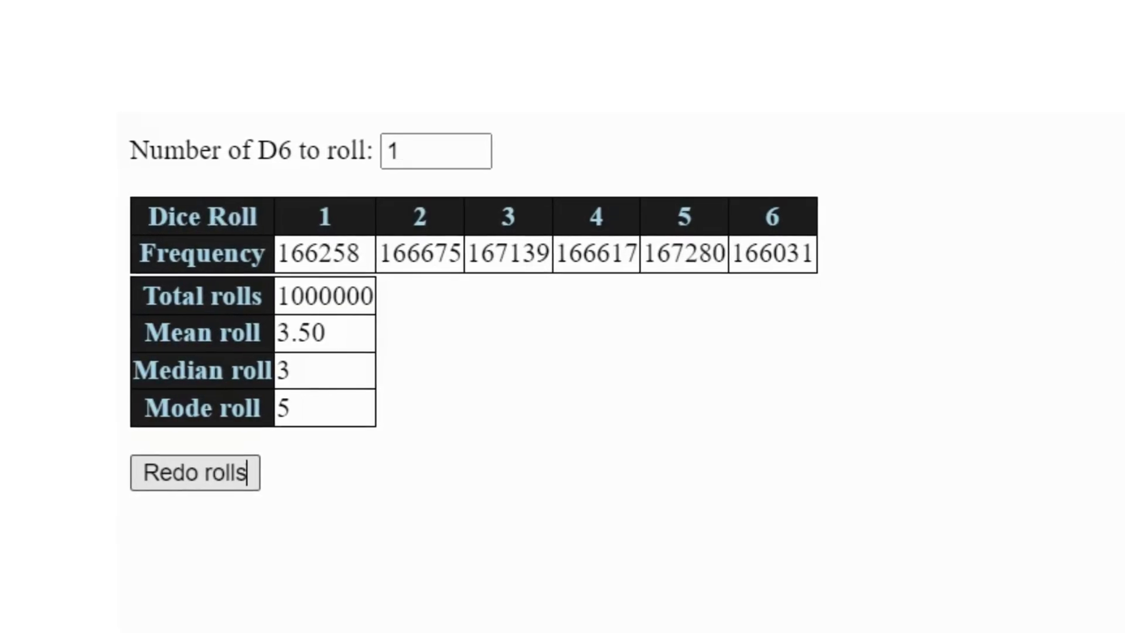
click(194, 473)
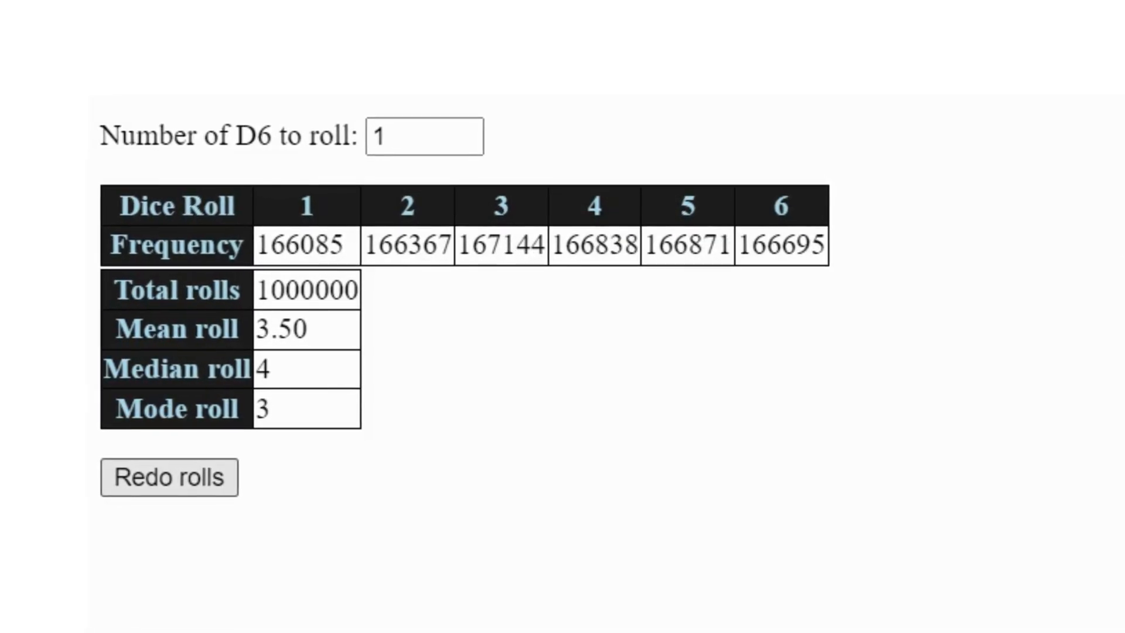
click(168, 477)
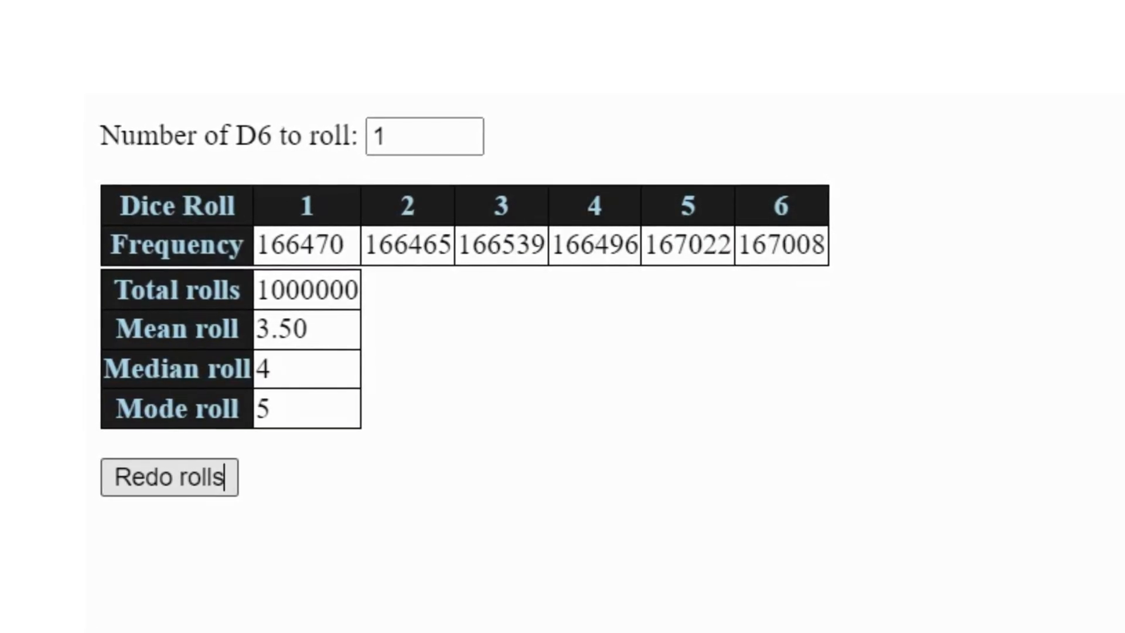
click(175, 477)
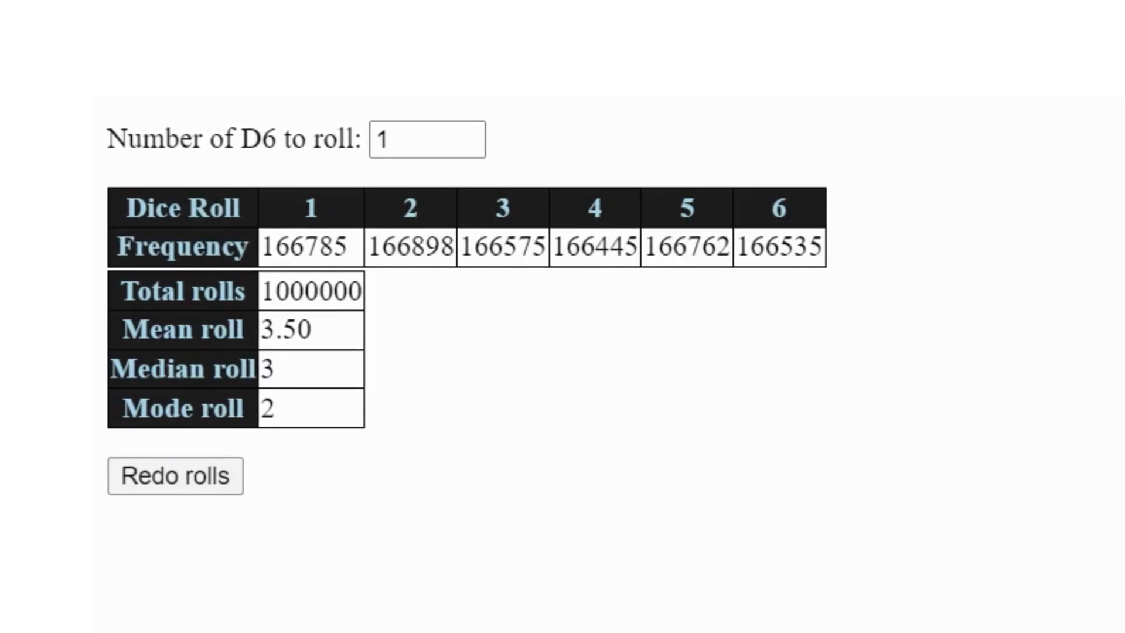
click(175, 475)
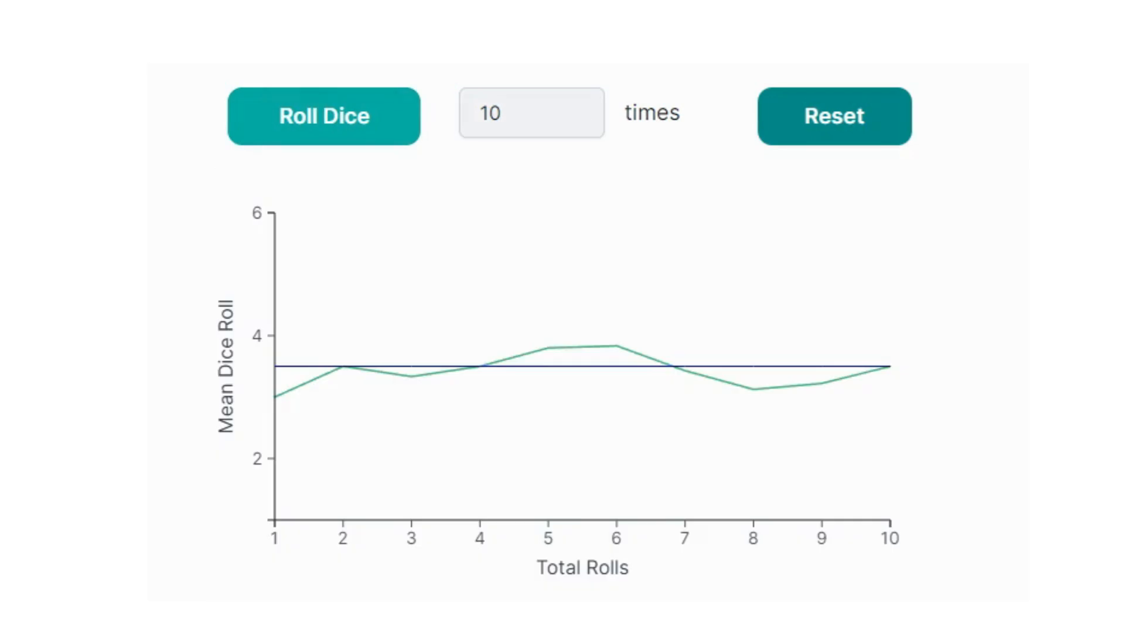
- Add three 10-roll batches so the mean line nears 3.5, then reset the chart
click(323, 115)
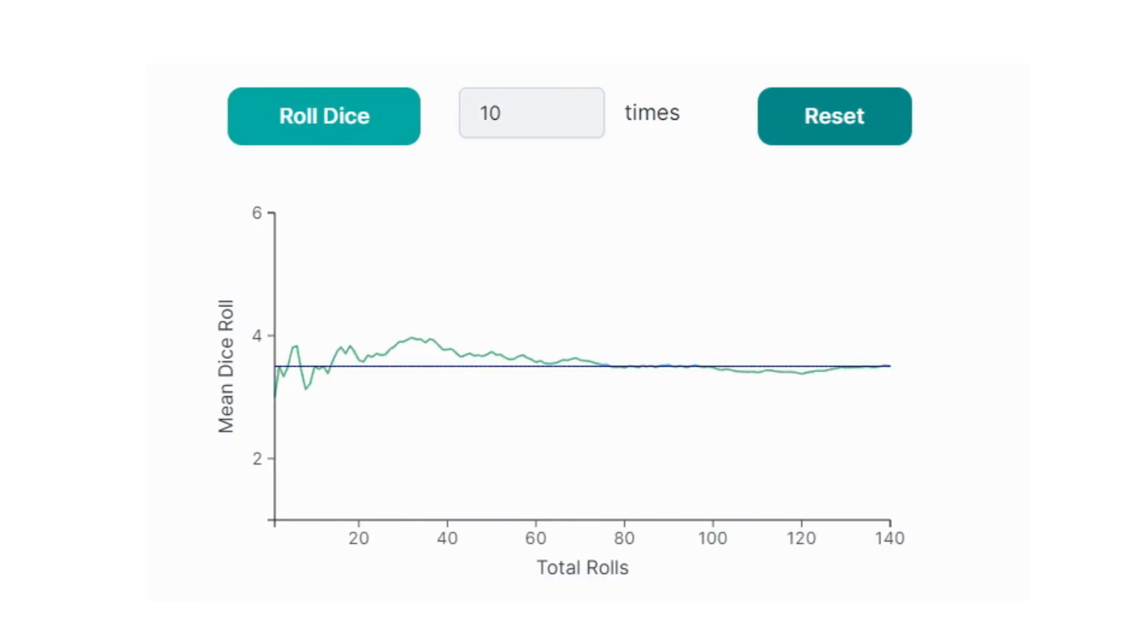
click(323, 115)
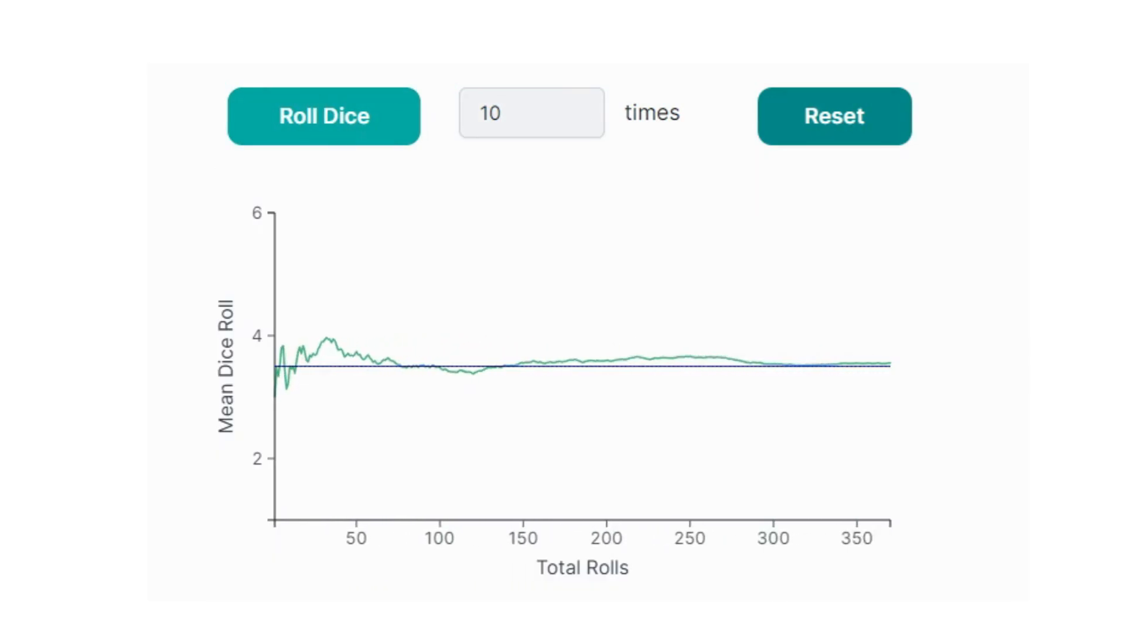
click(323, 115)
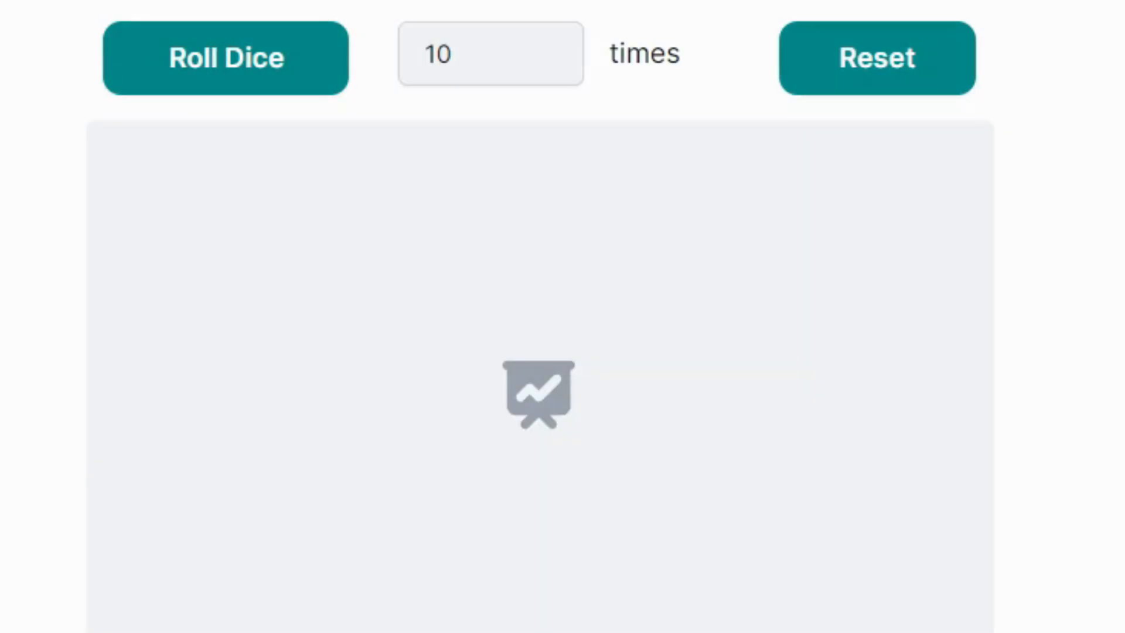
click(225, 57)
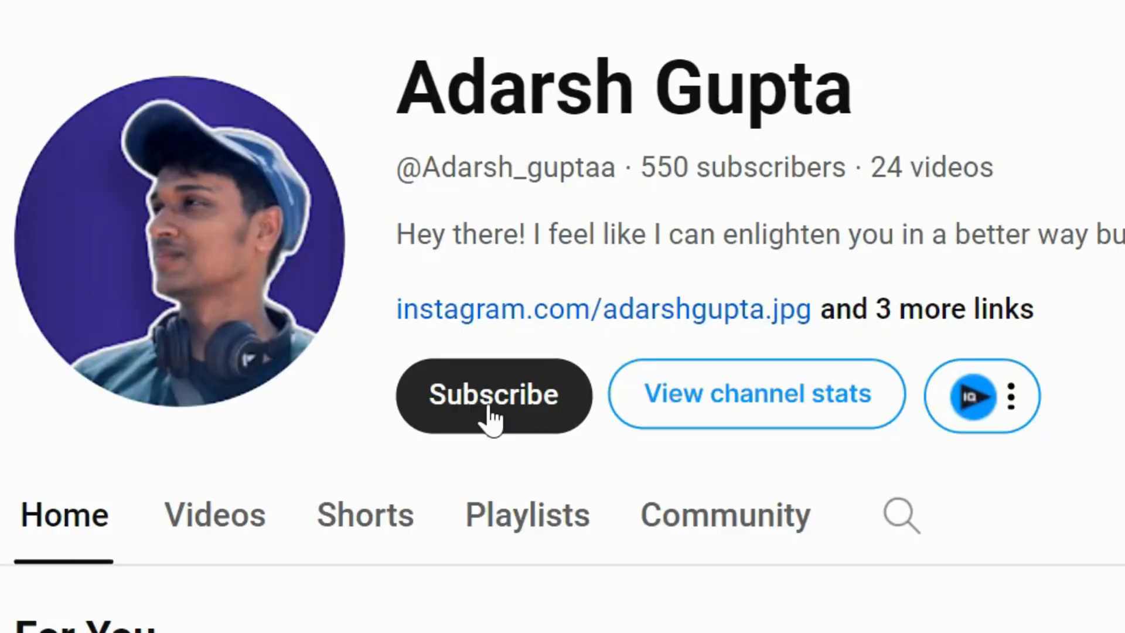
- Subscribe to the creator's channel and scroll through its grid of uploaded videos
click(493, 394)
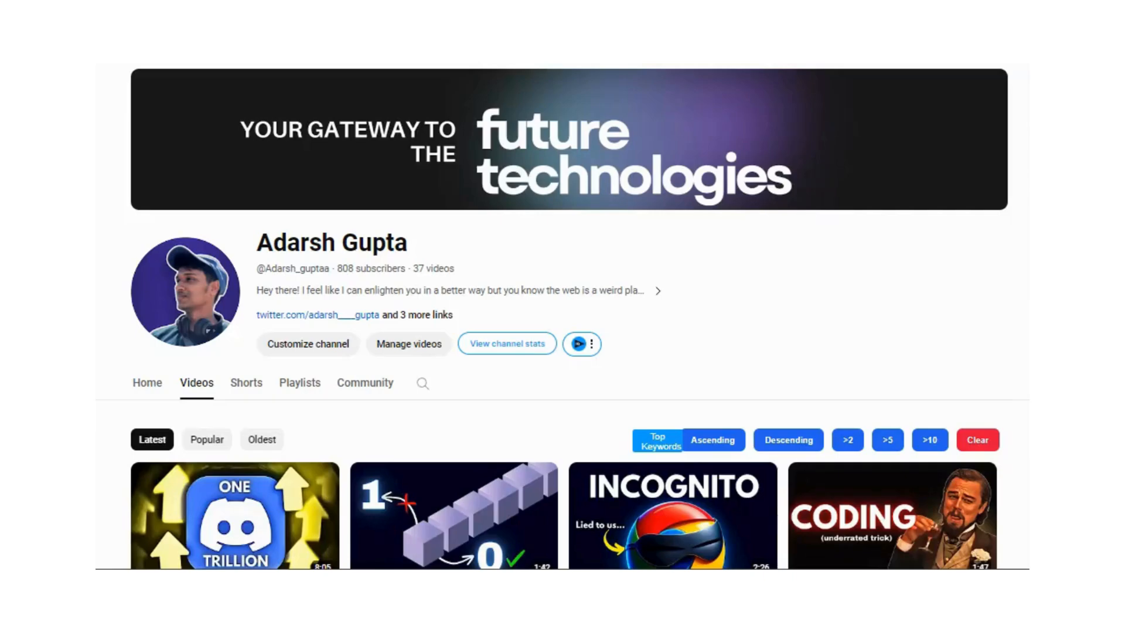
scroll(down, 3)
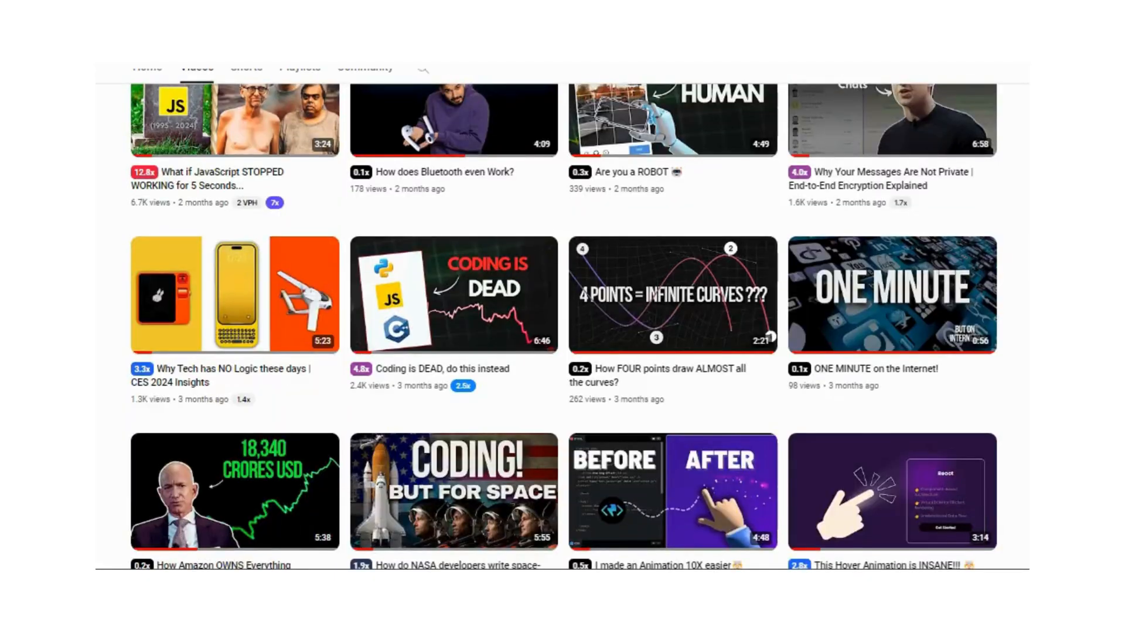